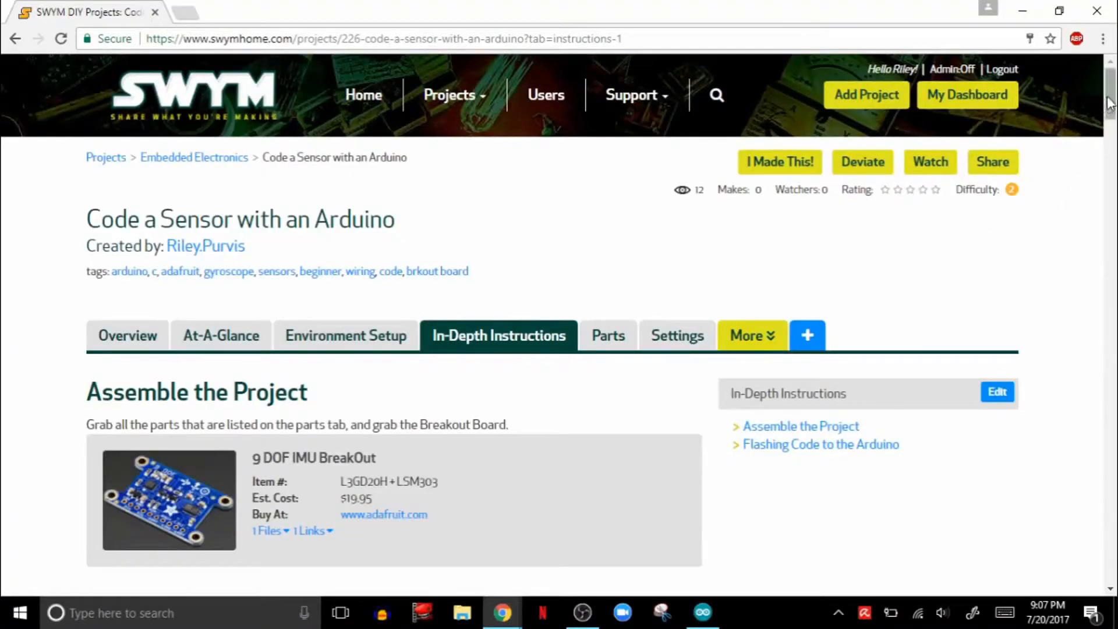
Step: Open the pitchrollheading.pde code from the instructions, then bring up the blank Arduino sketch
{"action": "scroll", "scroll_direction": "down", "scroll_amount": 3}
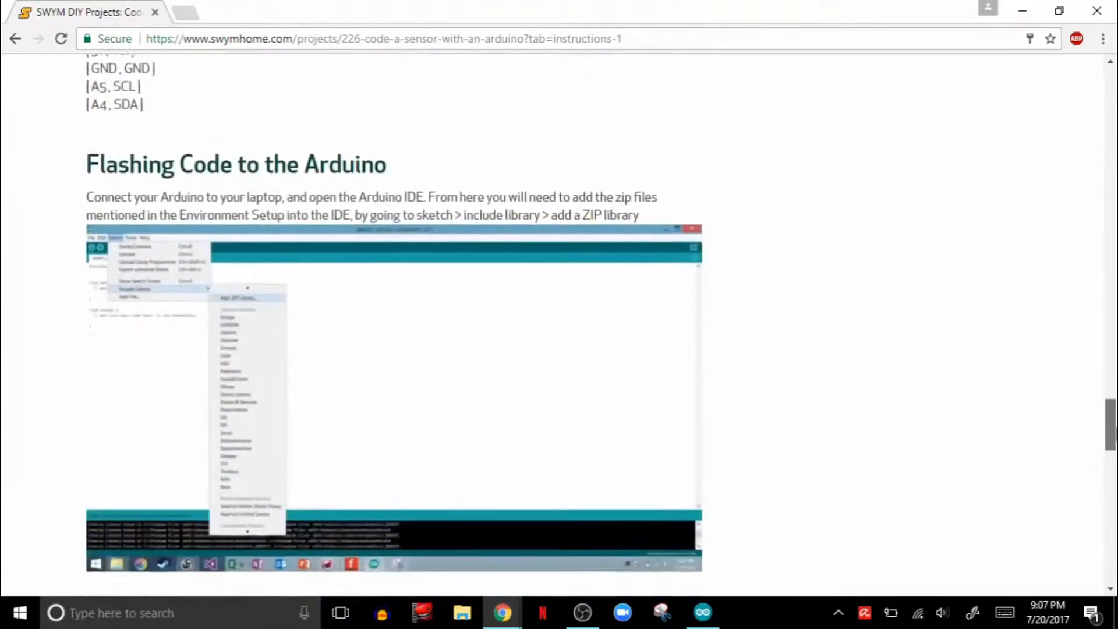
{"action": "scroll", "scroll_direction": "down", "scroll_amount": 3}
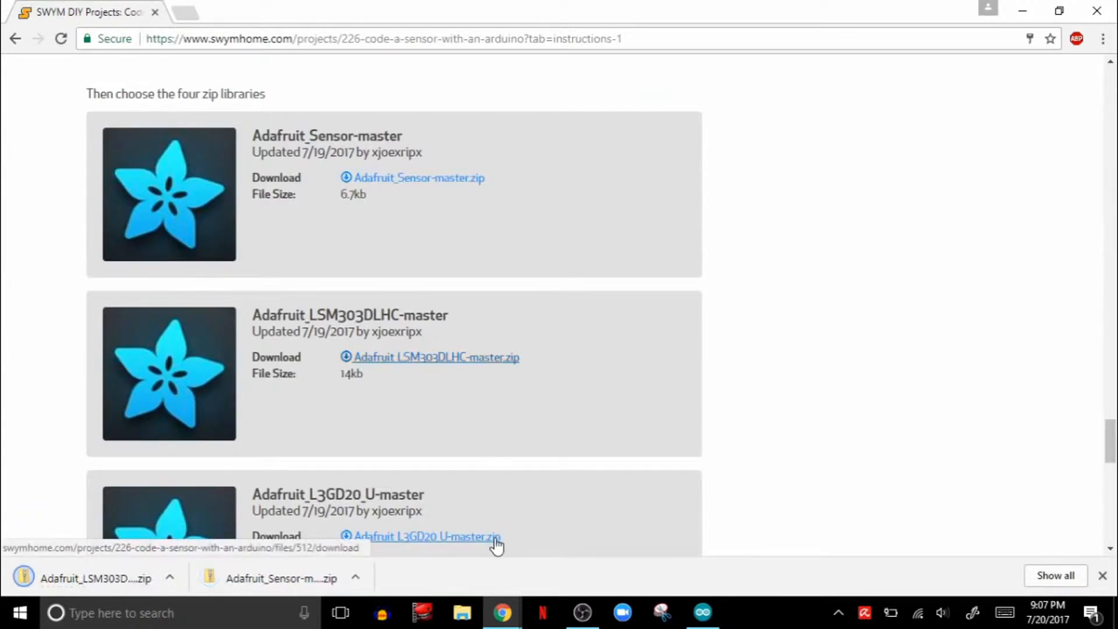
{"action": "scroll", "scroll_direction": "down", "scroll_amount": 3}
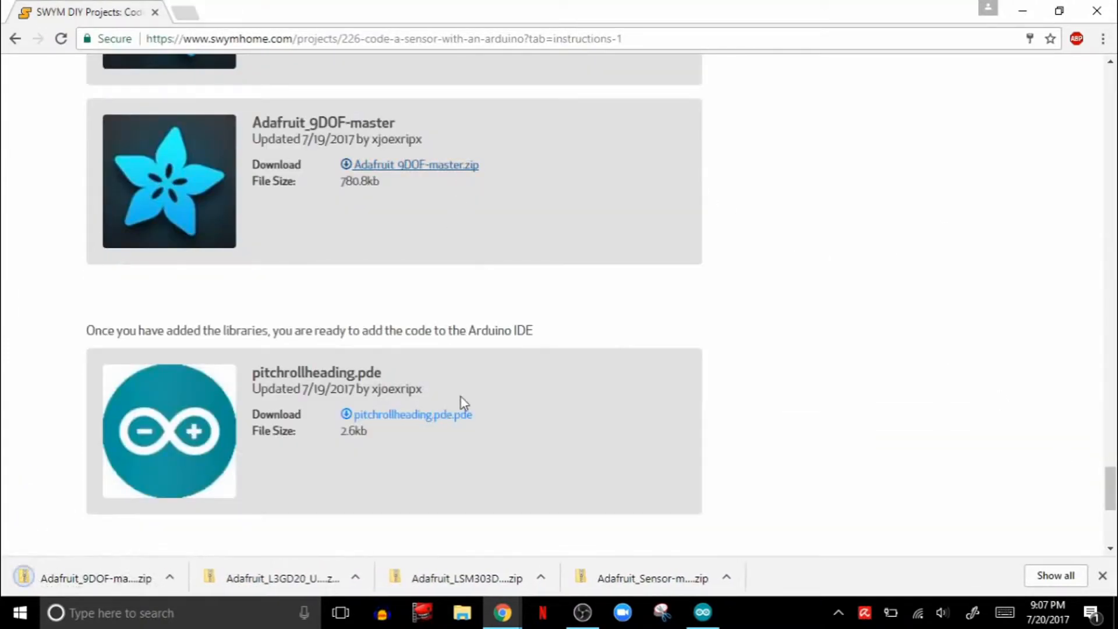
{"action": "left_click", "coordinate": [412, 415]}
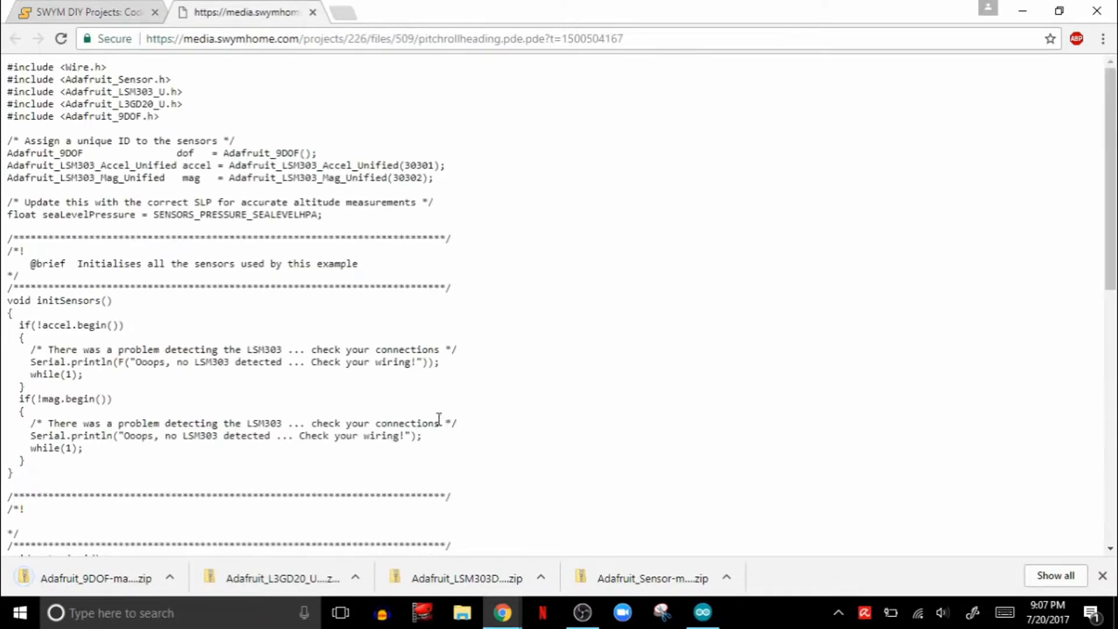
{"action": "left_click", "coordinate": [702, 612]}
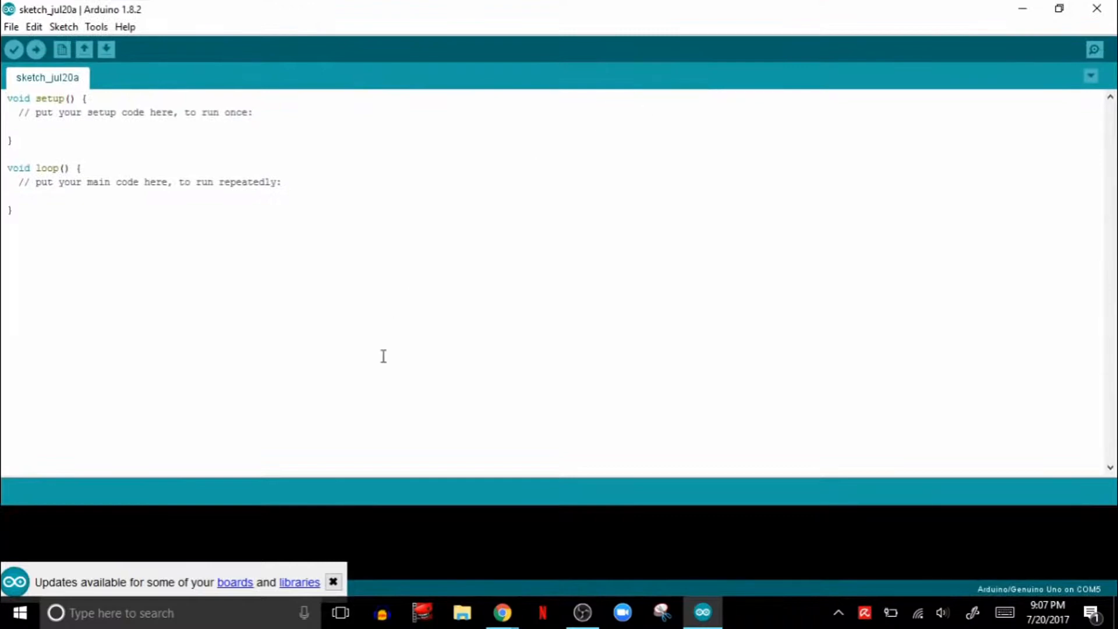
Step: Start adding a library from a zip file via the Sketch menu
{"action": "left_click", "coordinate": [333, 583]}
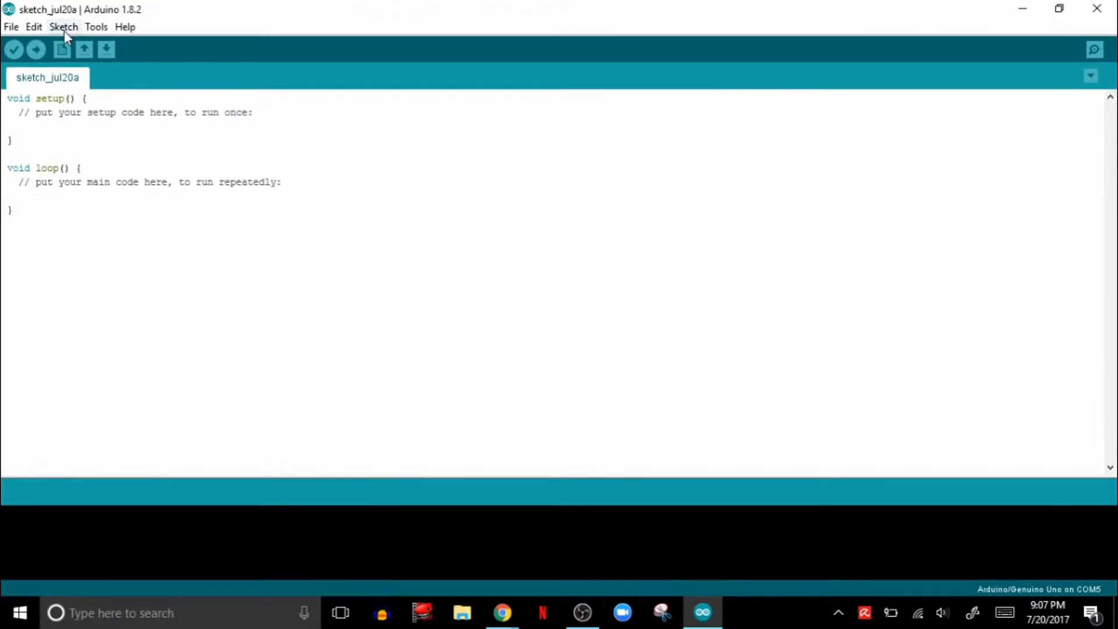
{"action": "left_click", "coordinate": [63, 27]}
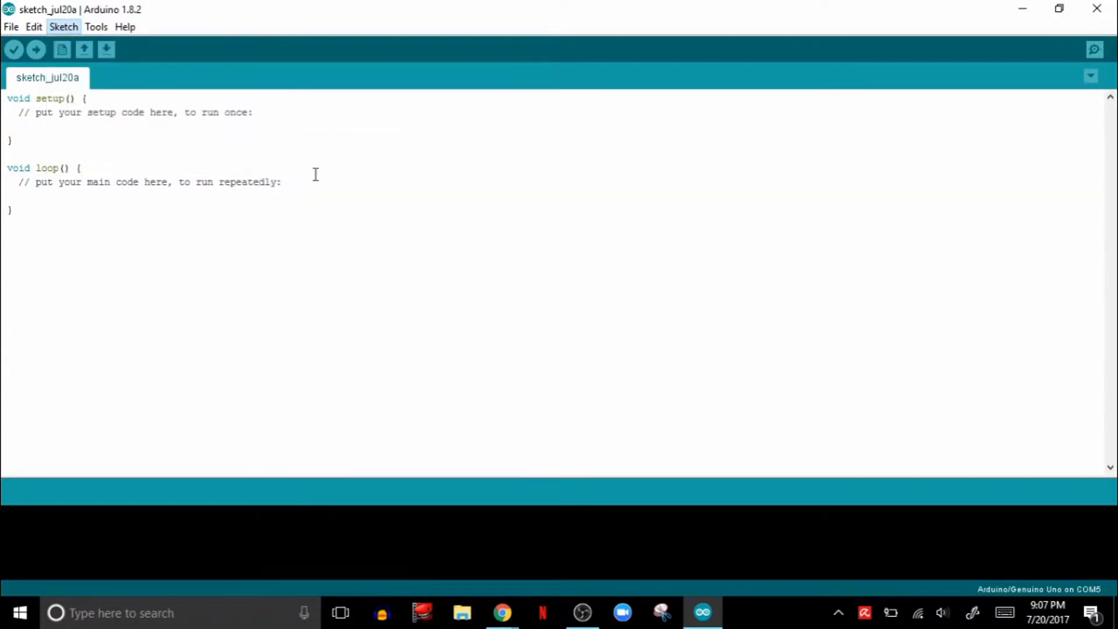
{"action": "left_click", "coordinate": [63, 27]}
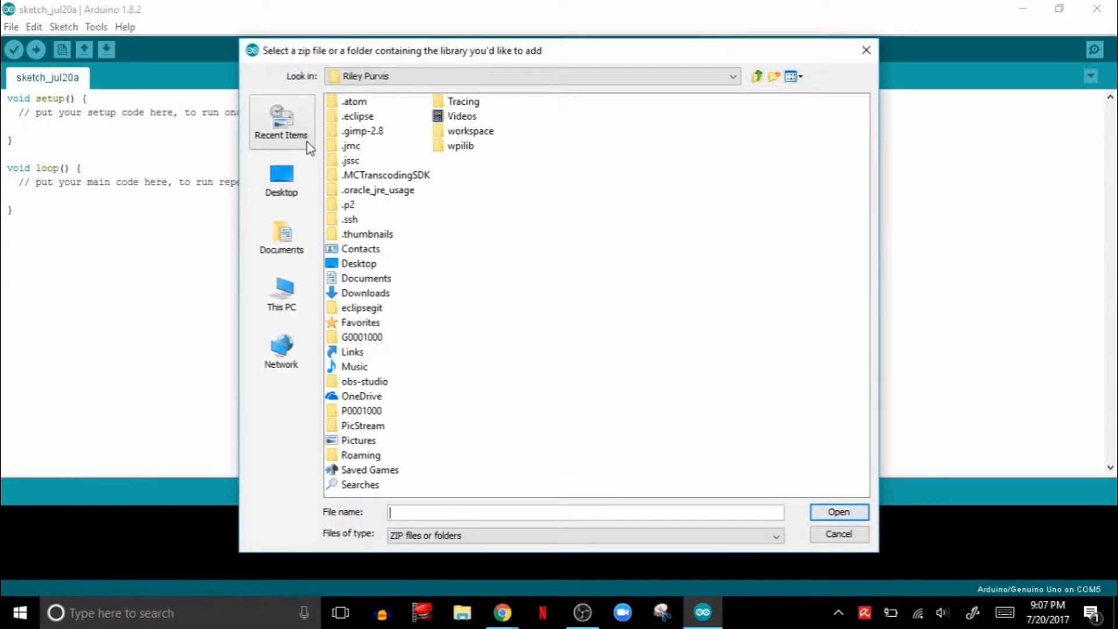
Step: Pick Adafruit_9DOF-master (1).zip from the recent Arduino folder and add it as a library
{"action": "left_click", "coordinate": [281, 121]}
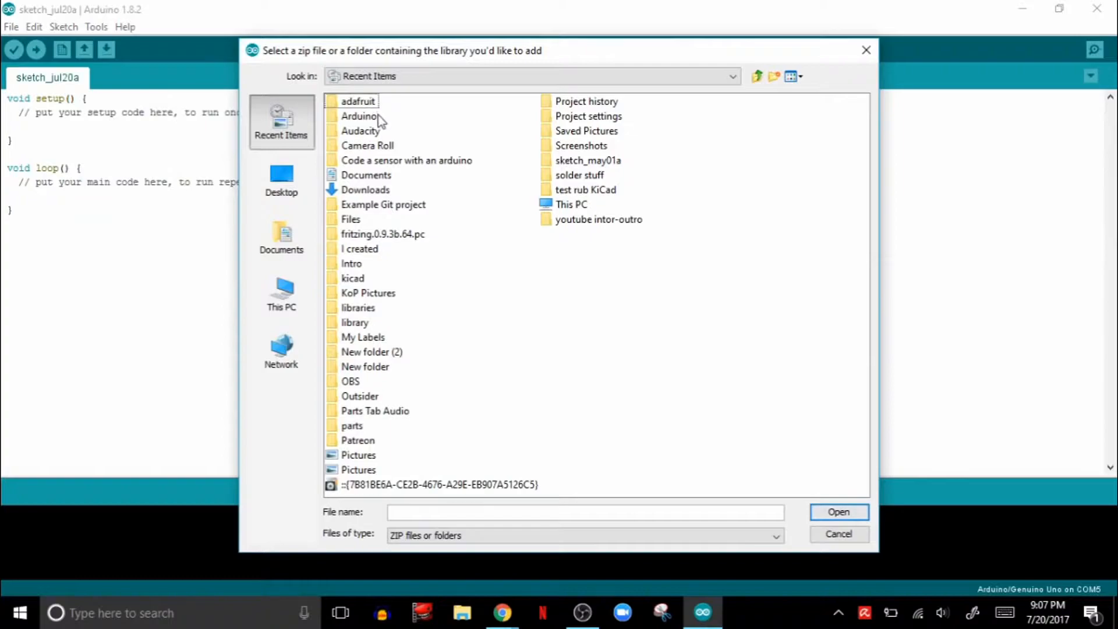
{"action": "double_click", "coordinate": [360, 115]}
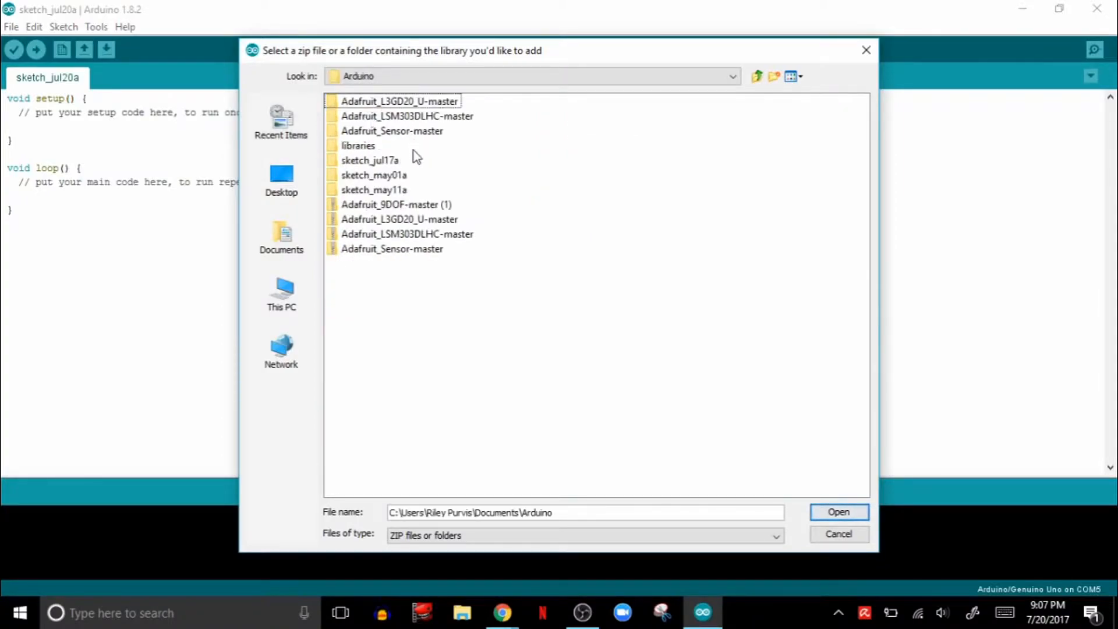
{"action": "left_click", "coordinate": [396, 205]}
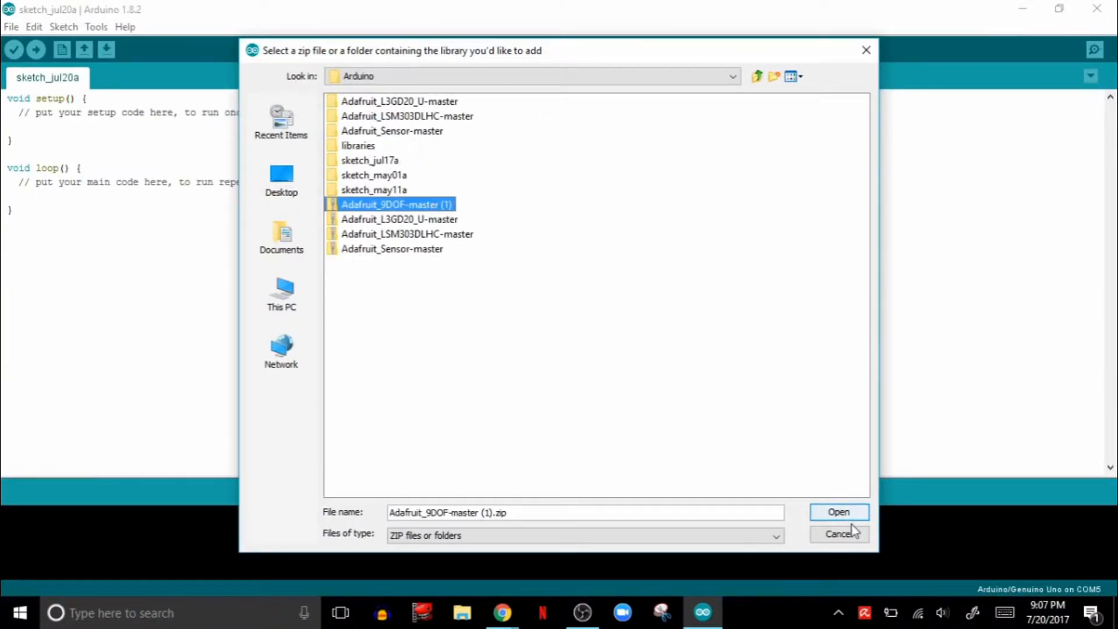
{"action": "left_click", "coordinate": [839, 512]}
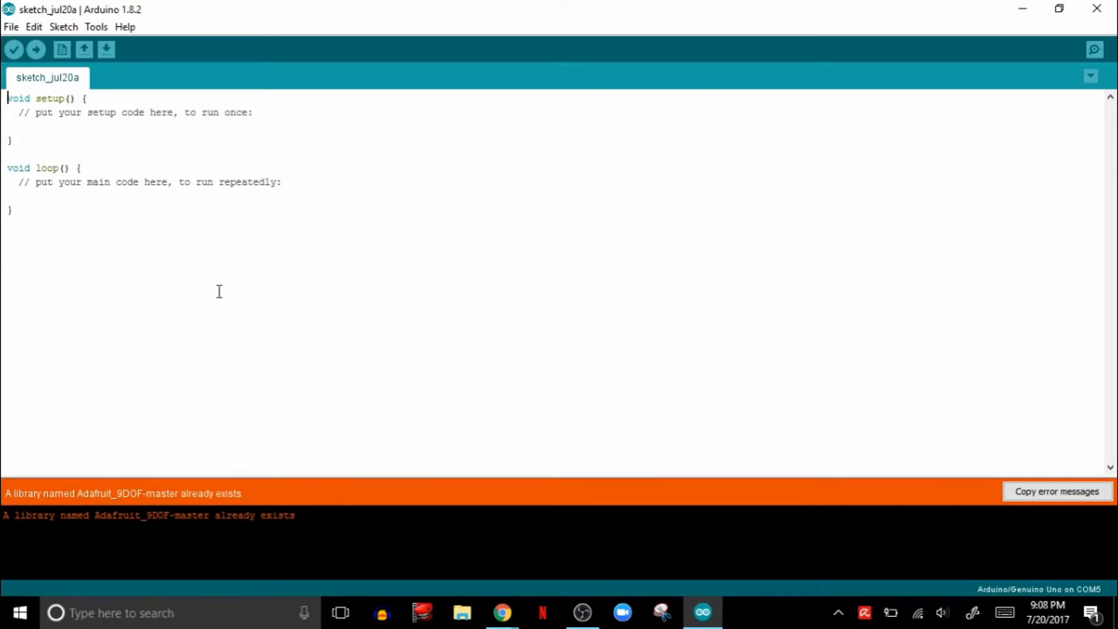
{"action": "mouse_move", "coordinate": [372, 307]}
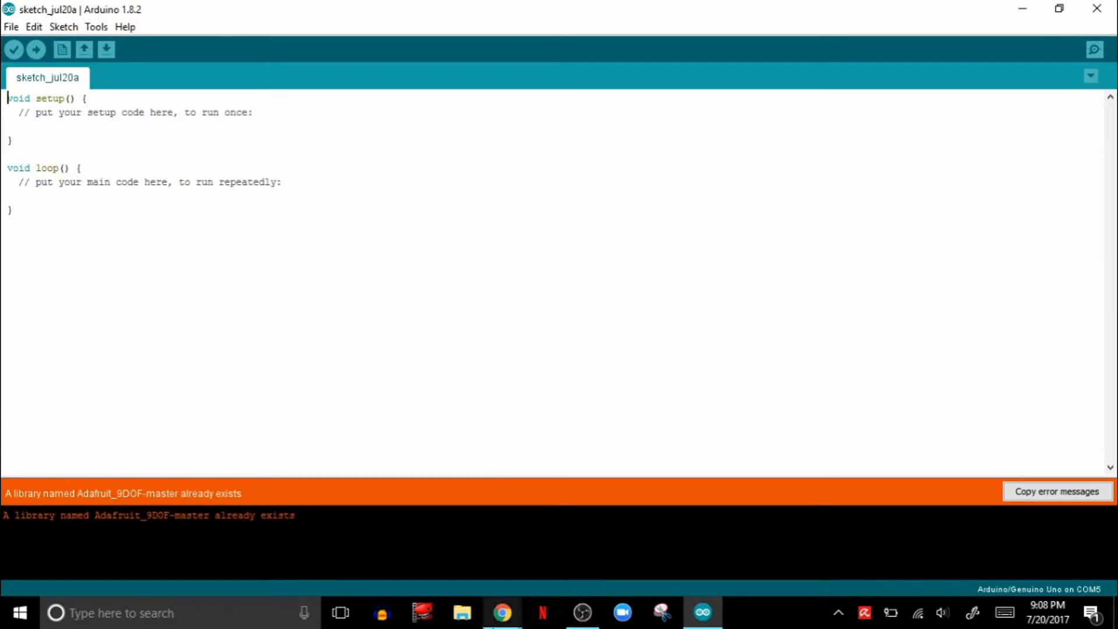
{"action": "mouse_move", "coordinate": [503, 613]}
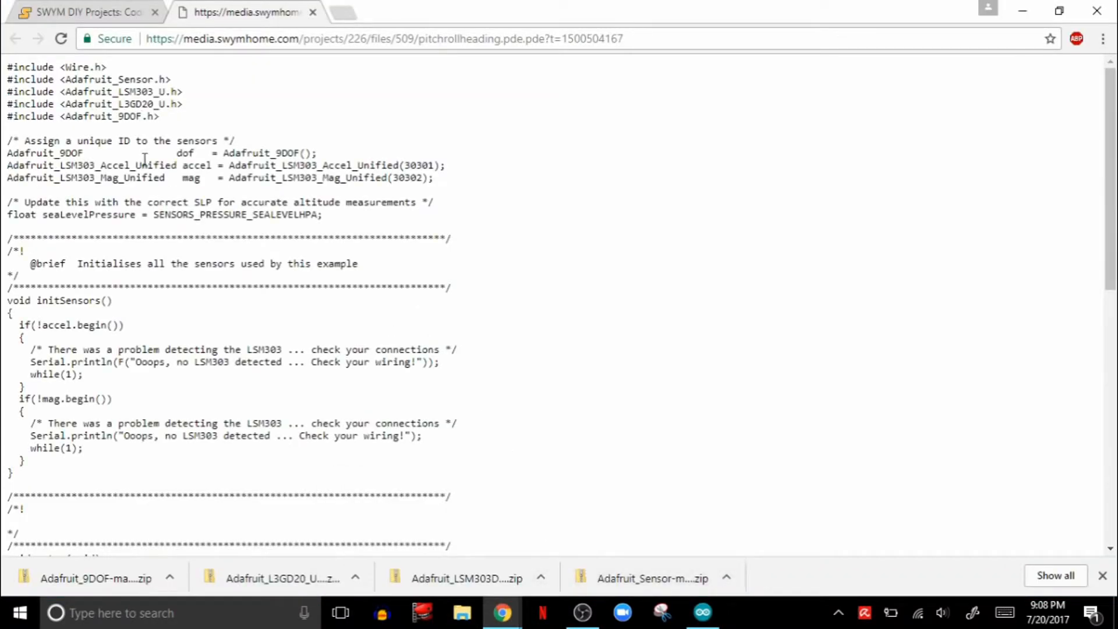
{"action": "mouse_move", "coordinate": [7, 70]}
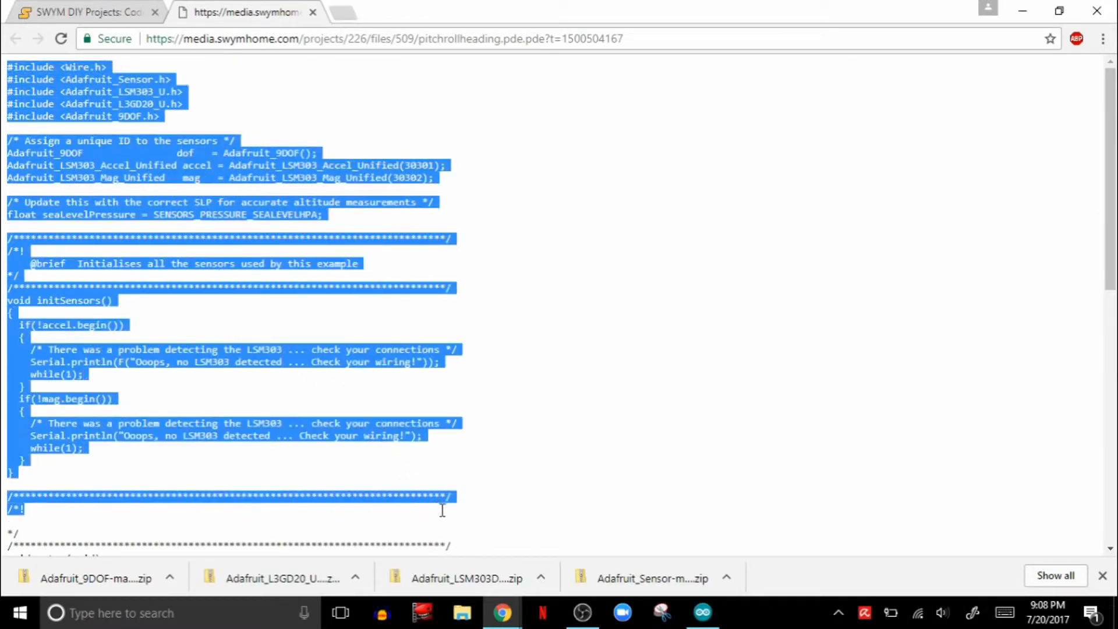
Step: Check the copied pitchrollheading code and return to the Arduino sketch window
{"action": "scroll", "scroll_direction": "down", "scroll_amount": 3}
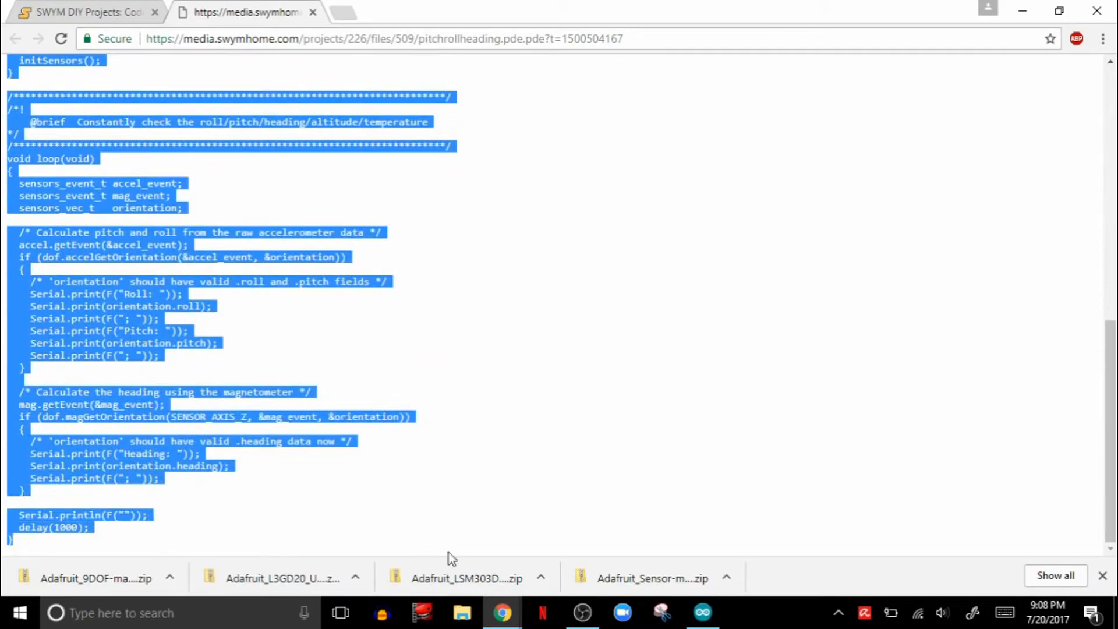
{"action": "mouse_move", "coordinate": [369, 410]}
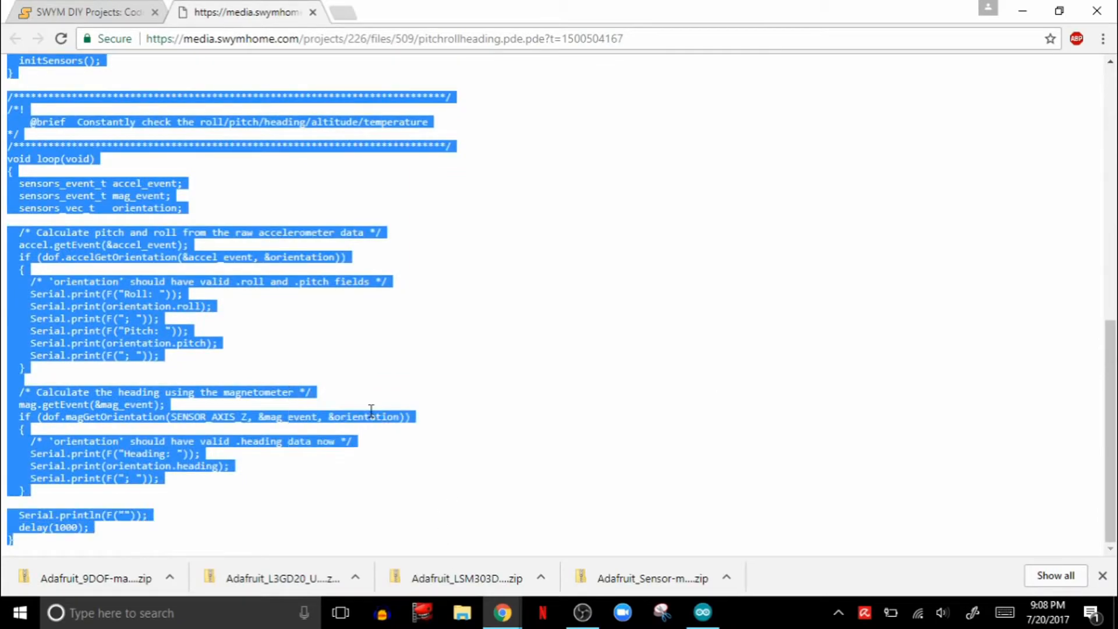
{"action": "left_click", "coordinate": [702, 613]}
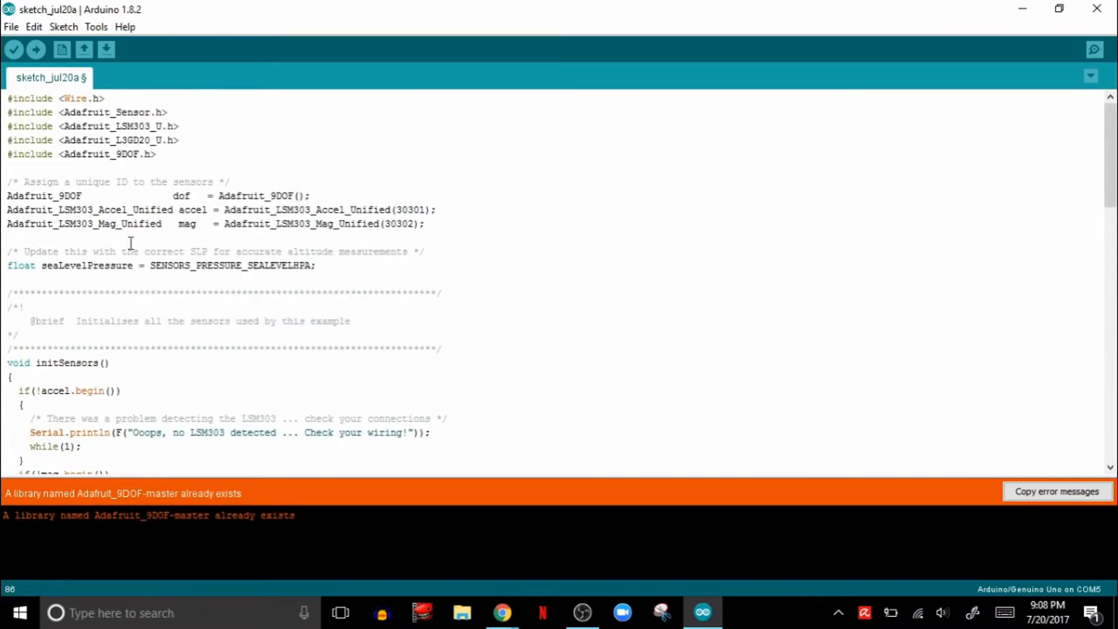
Step: Select the leftover empty setup() and loop() template below the pasted code for deletion
{"action": "scroll", "scroll_direction": "down", "scroll_amount": 3}
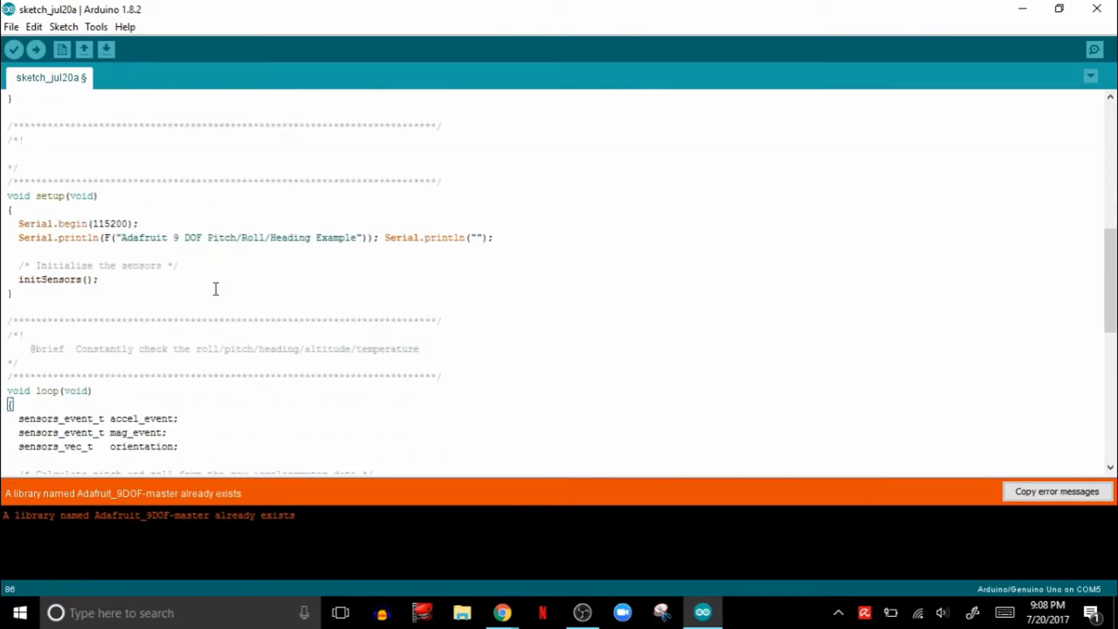
{"action": "scroll", "scroll_direction": "down", "scroll_amount": 3}
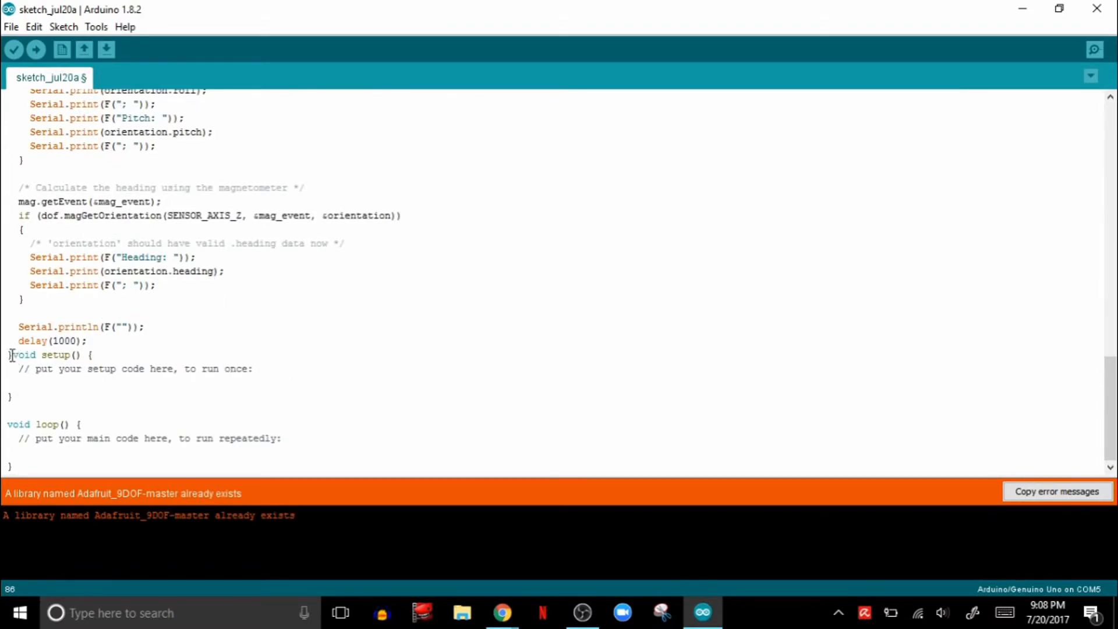
{"action": "left_click_drag", "start_coordinate": [10, 354], "coordinate": [201, 466]}
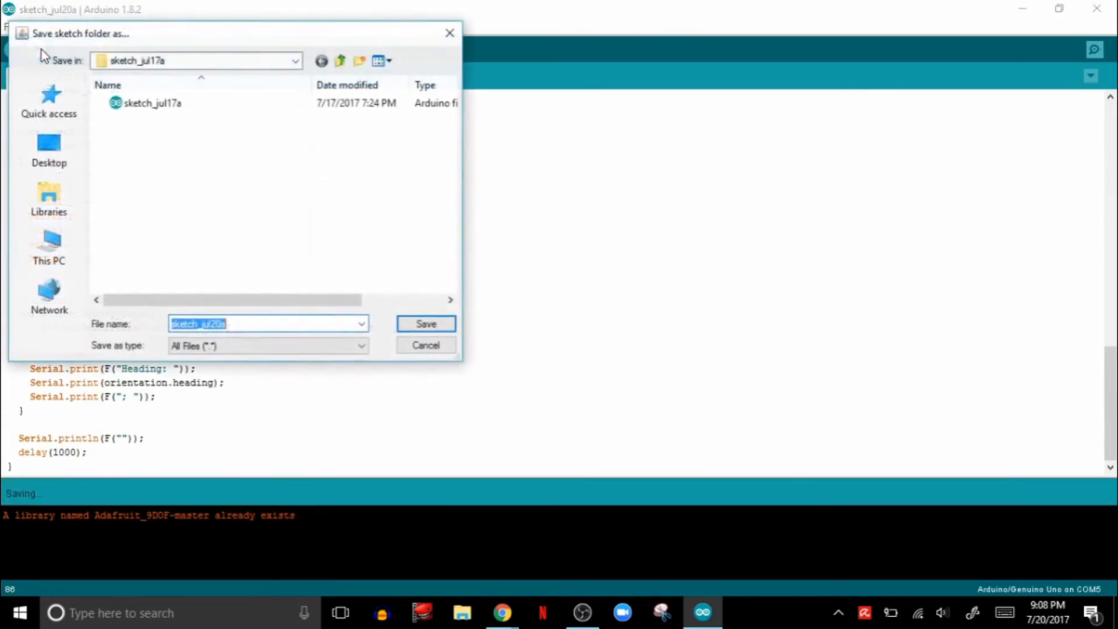
Step: Save the sketch as sketch_jul20a so compiling and uploading begins
{"action": "left_click", "coordinate": [425, 323]}
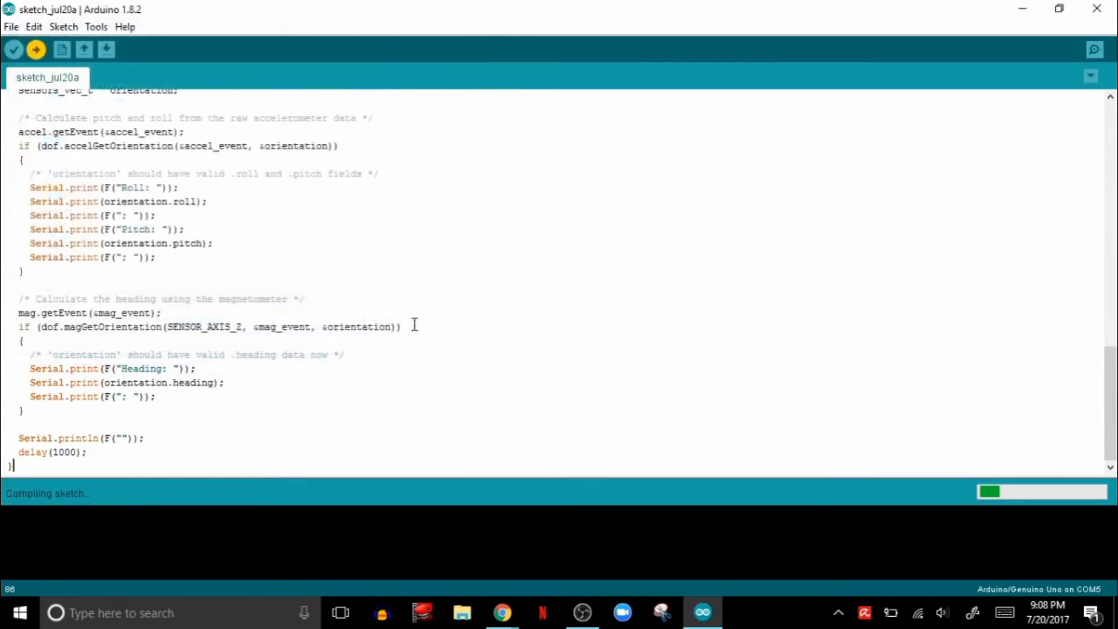